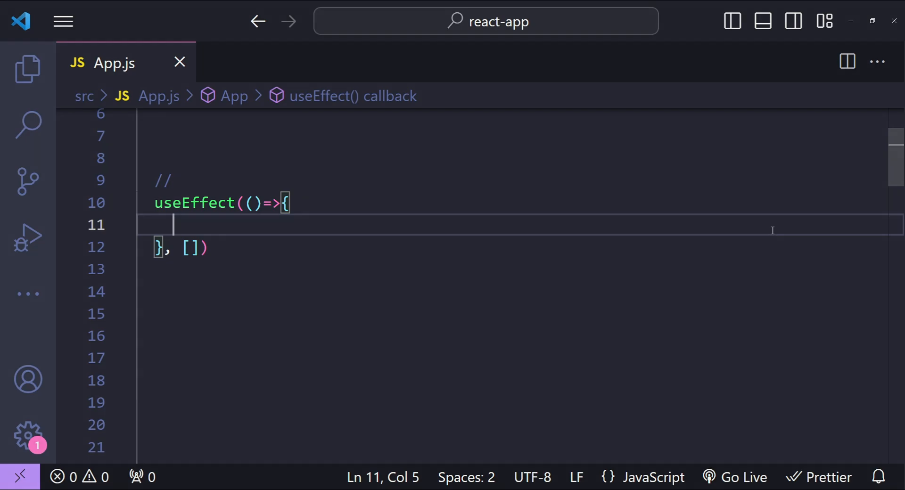
# Step: Type the 'Fetching Data' comment above the useEffect
pyautogui.write('Fet')
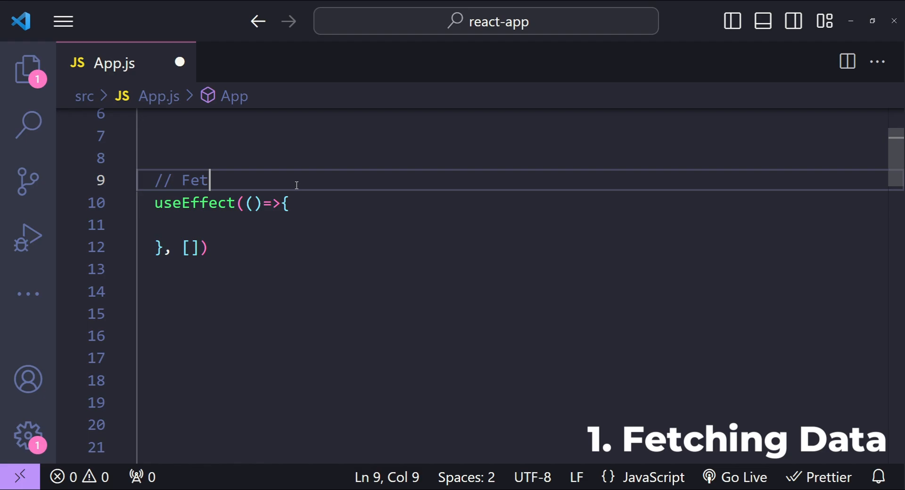
pyautogui.write('ching')
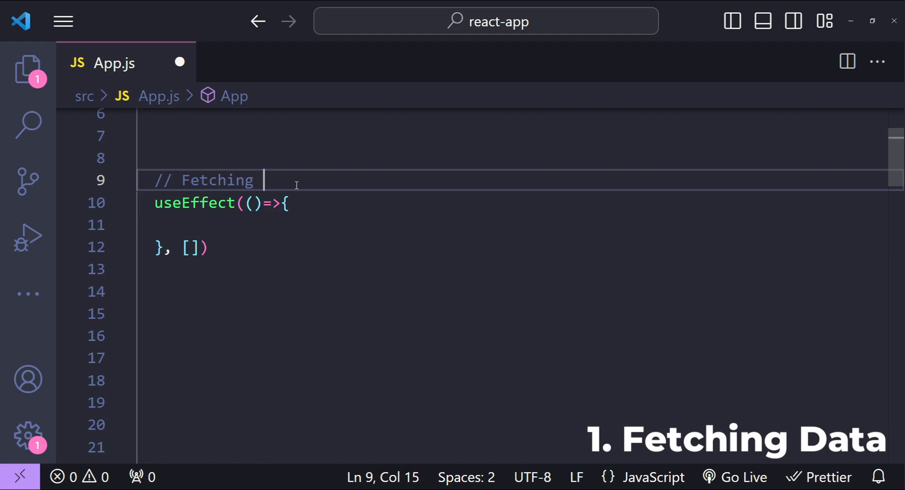
pyautogui.write('Data')
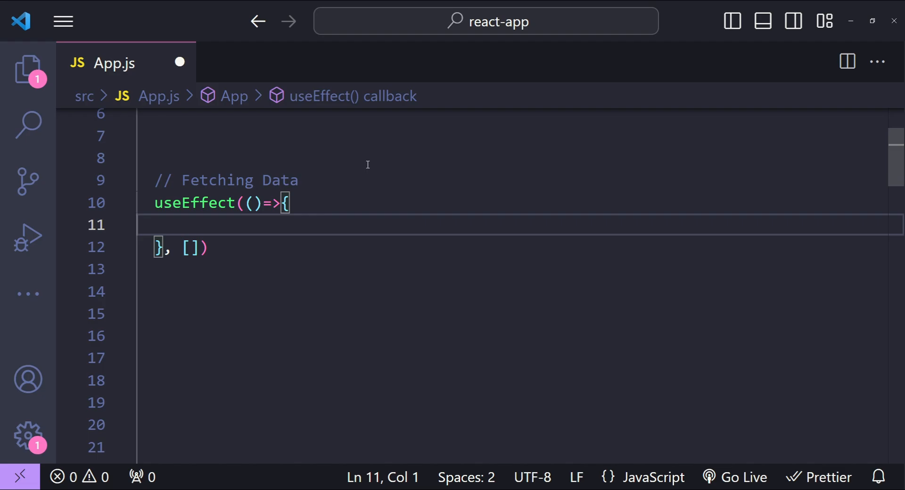
# Step: Insert the async fetchData function and its call into the effect body
pyautogui.press('Tab')
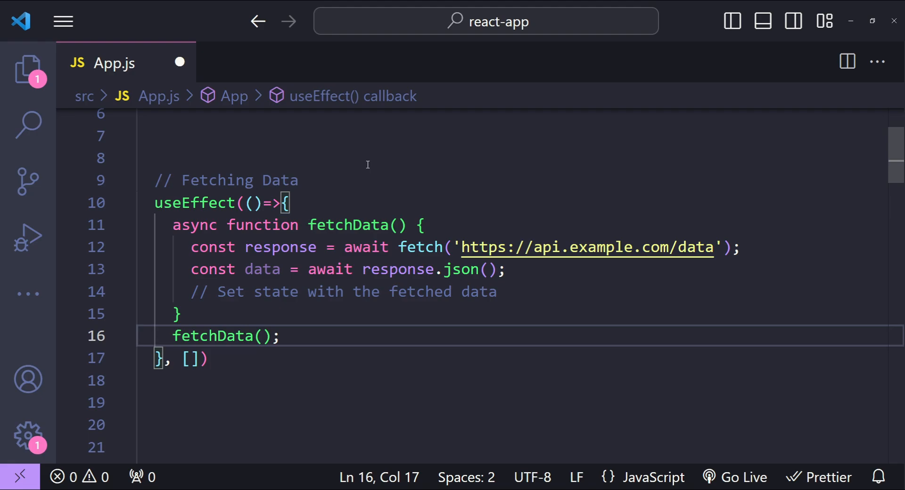
pyautogui.moveTo(388, 169)
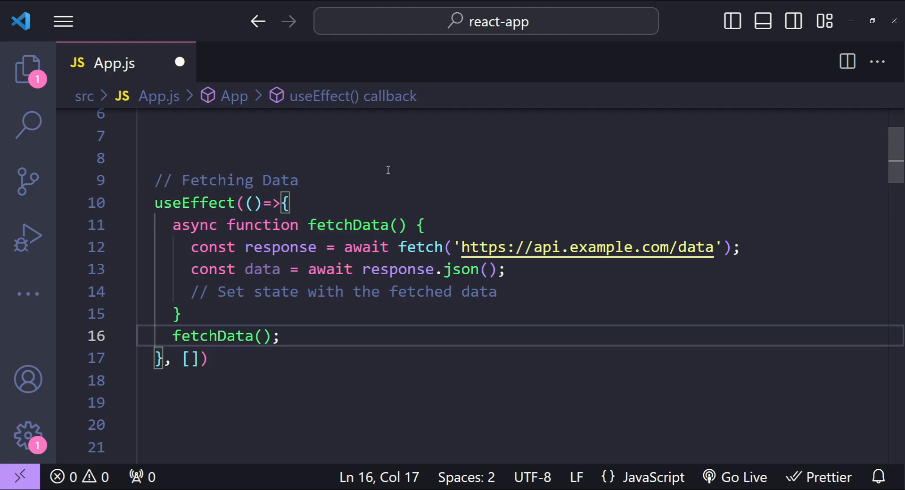
pyautogui.moveTo(294, 339)
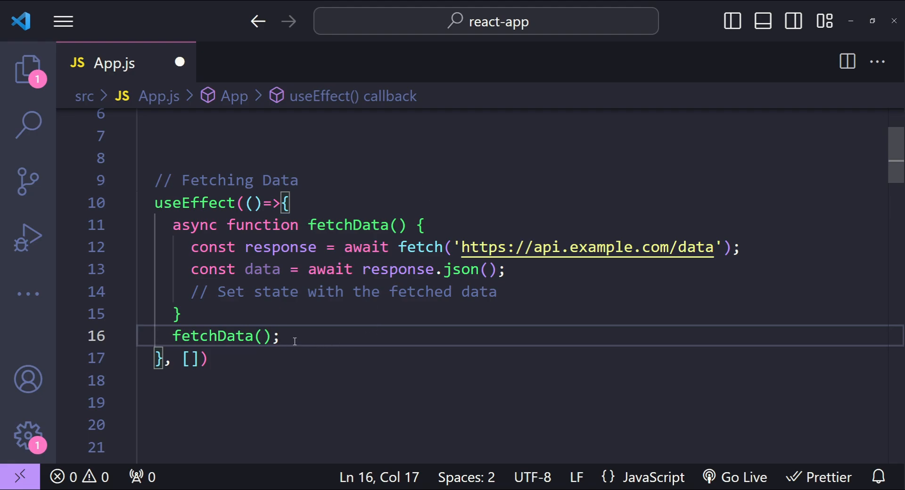
pyautogui.moveTo(296, 339)
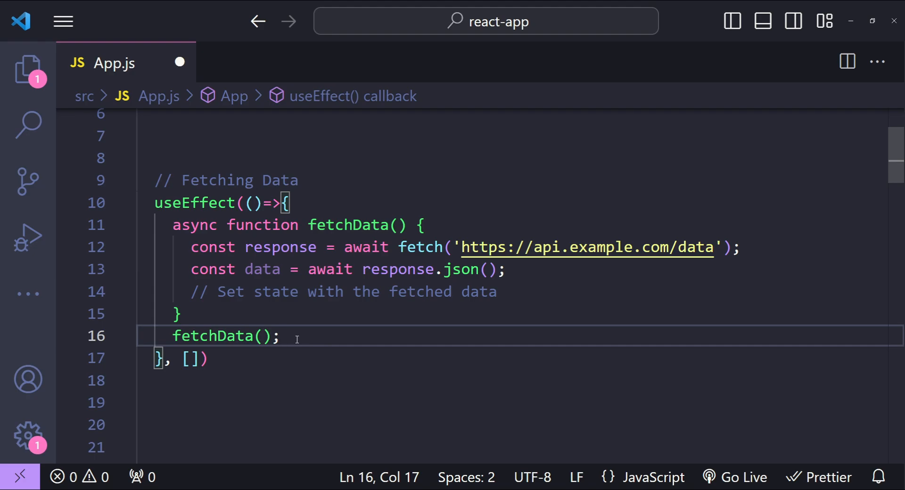
pyautogui.moveTo(206, 352)
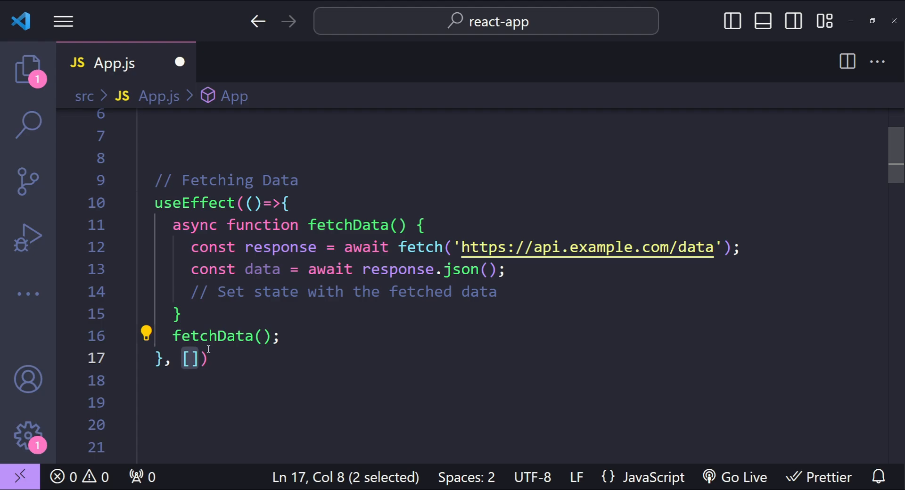
pyautogui.click(180, 313)
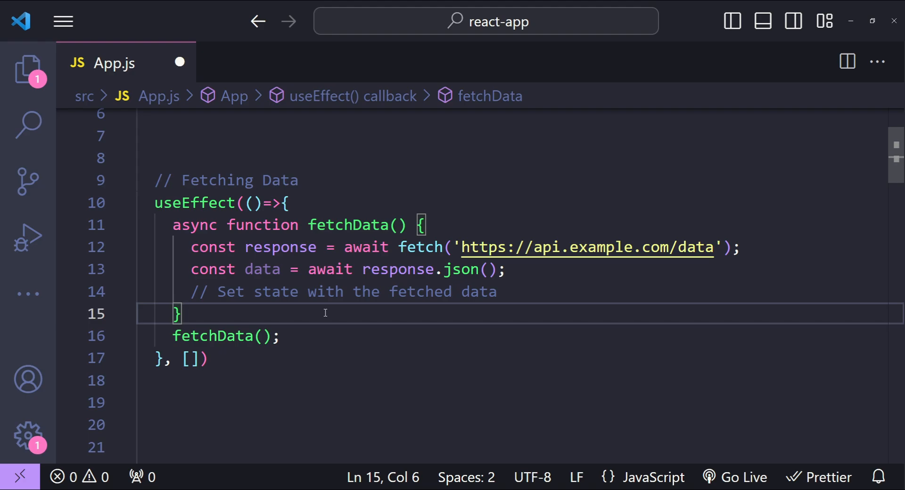
pyautogui.moveTo(337, 306)
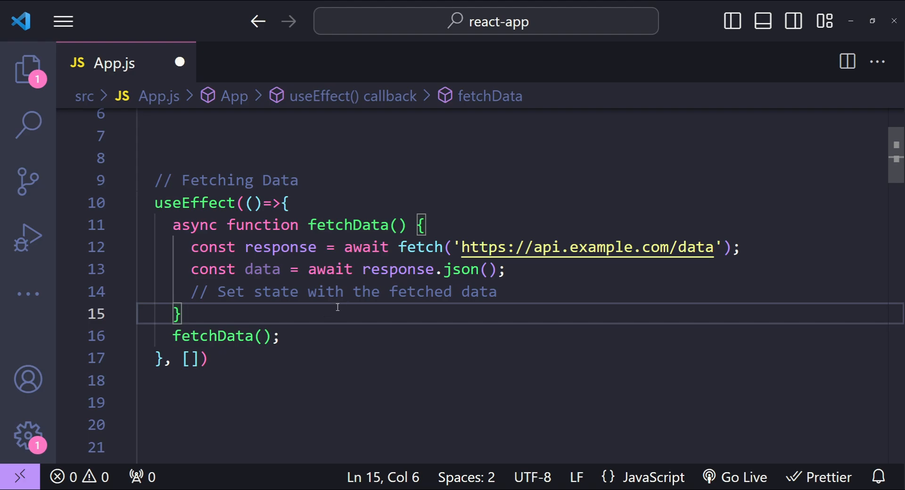
pyautogui.doubleClick(211, 335)
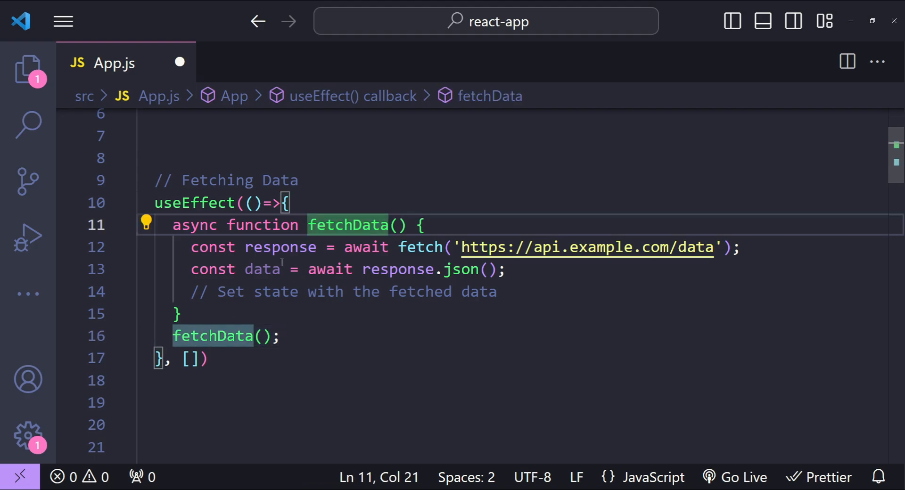
pyautogui.doubleClick(262, 269)
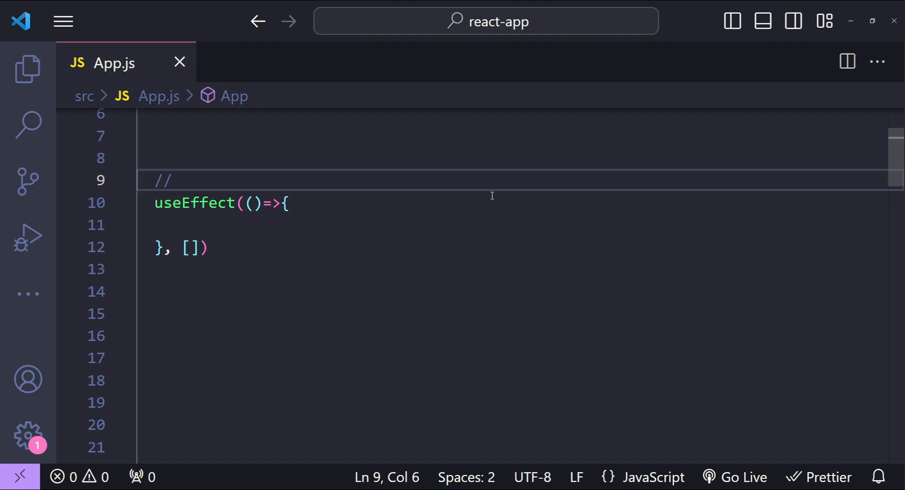
# Step: Label the effect 'Subscriptions and Event Listeners' and add a handleResize listener with removeEventListener cleanup
pyautogui.write('Subscriptions and Event Listeners')
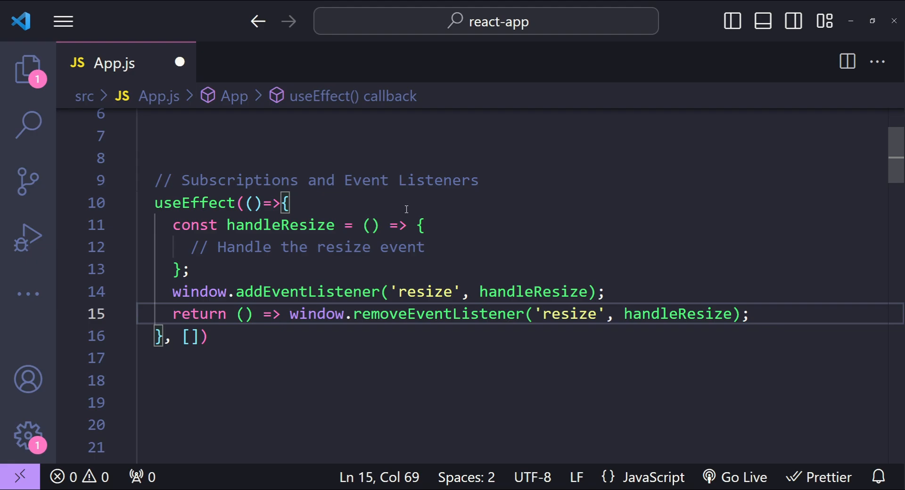
pyautogui.moveTo(506, 223)
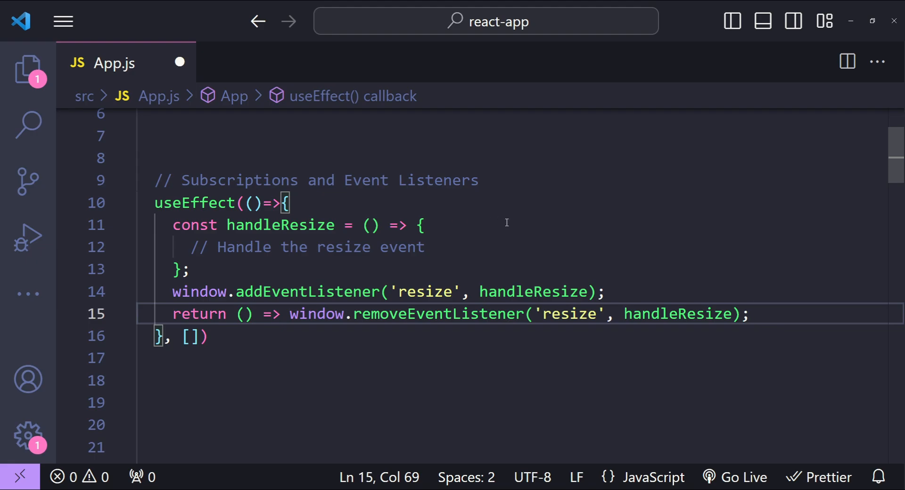
pyautogui.click(750, 313)
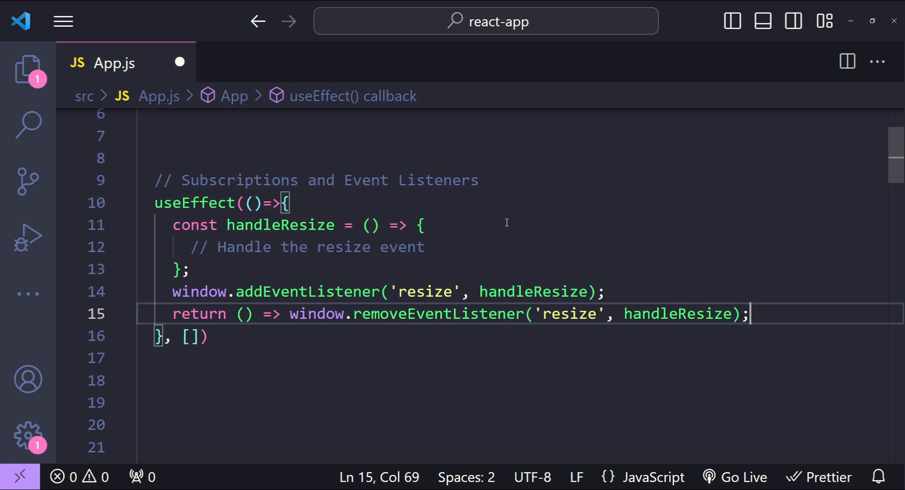
pyautogui.moveTo(434, 259)
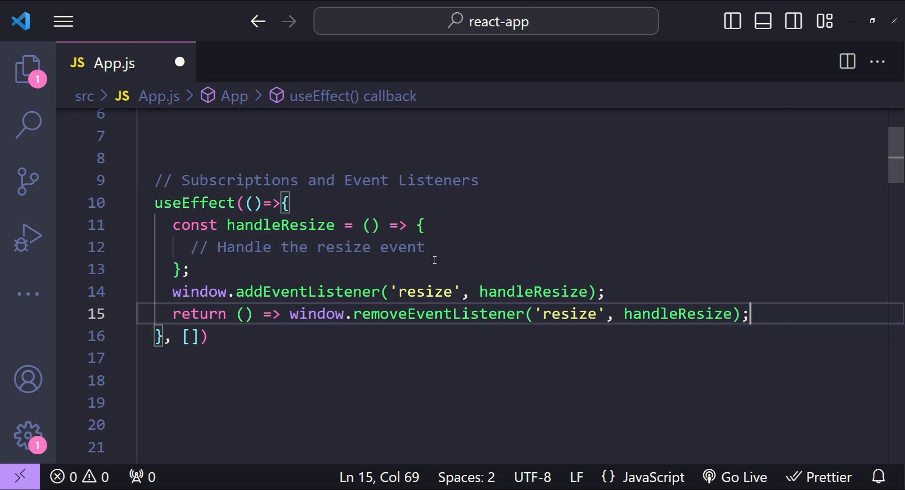
pyautogui.moveTo(442, 271)
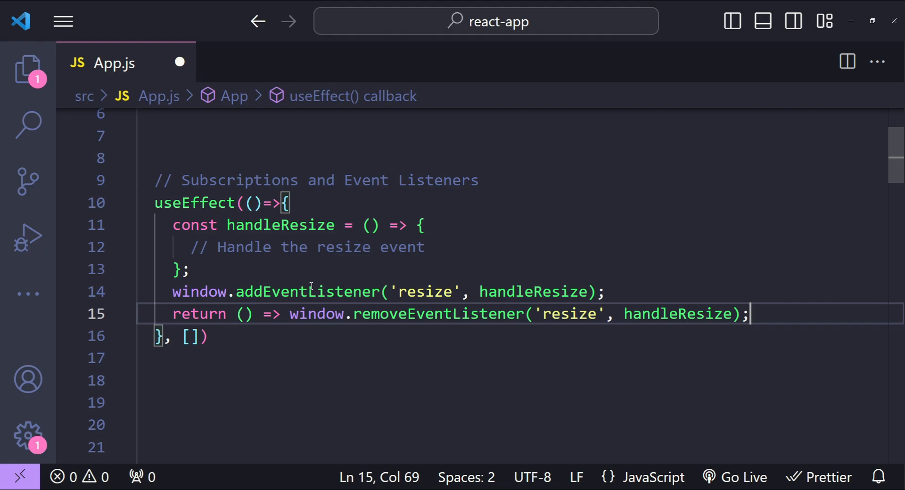
pyautogui.click(324, 269)
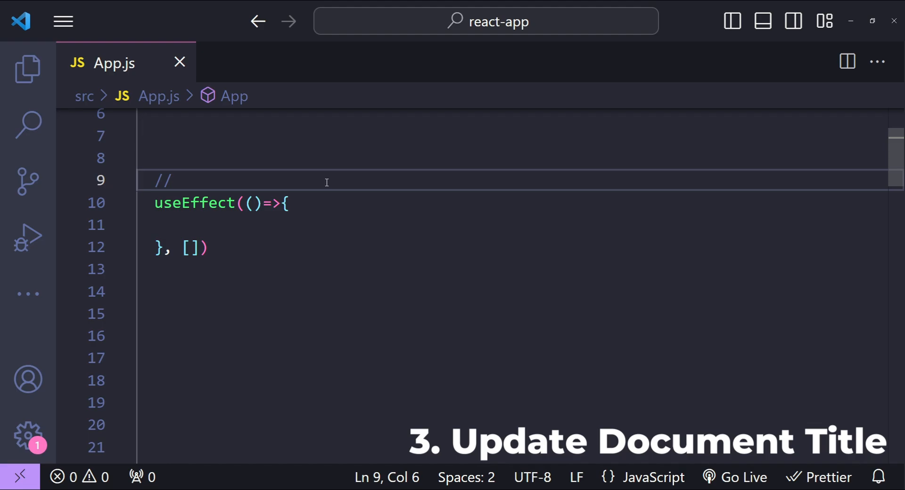
# Step: Add the 'Updating Document Title' comment, document.title = `New title`;, and /* dependencies if any */
pyautogui.write('Updating Document Title')
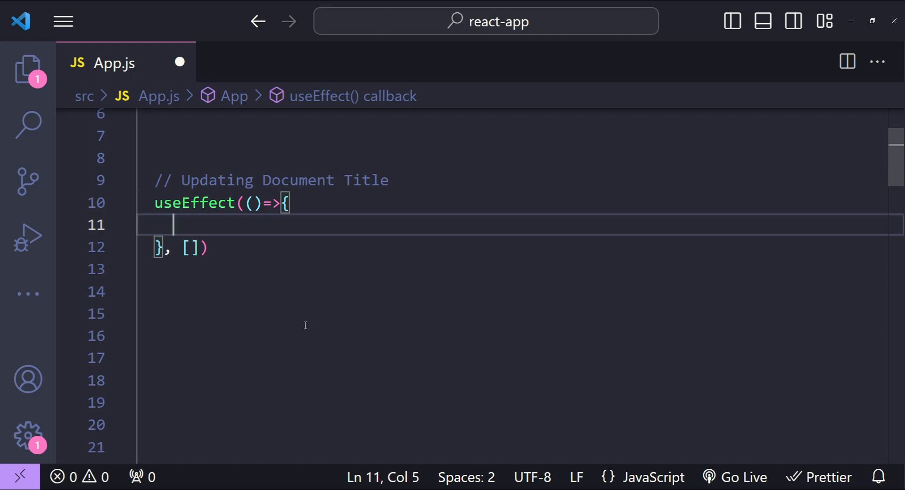
pyautogui.write('document.title = `New title`;')
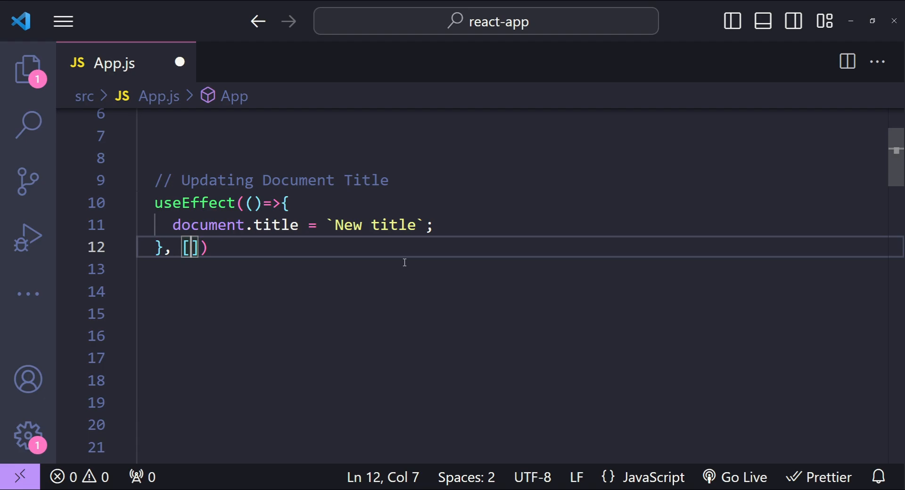
pyautogui.write('/* dependencies if any */')
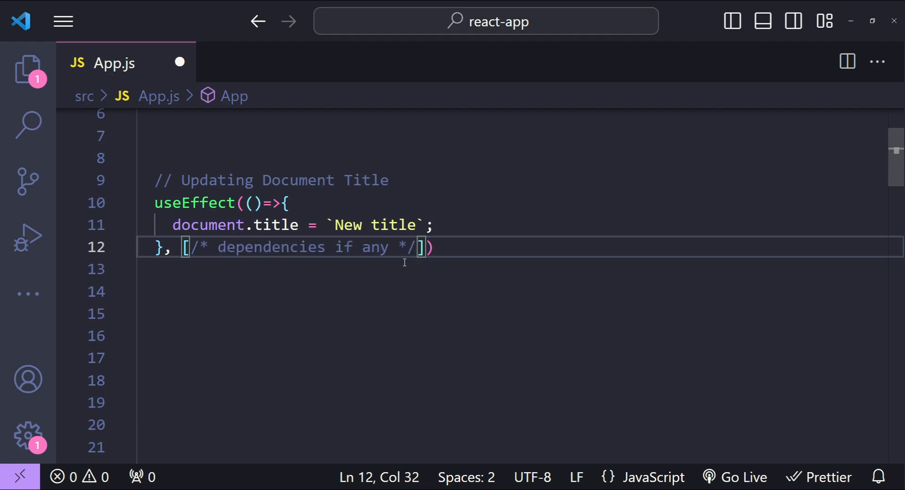
pyautogui.moveTo(321, 262)
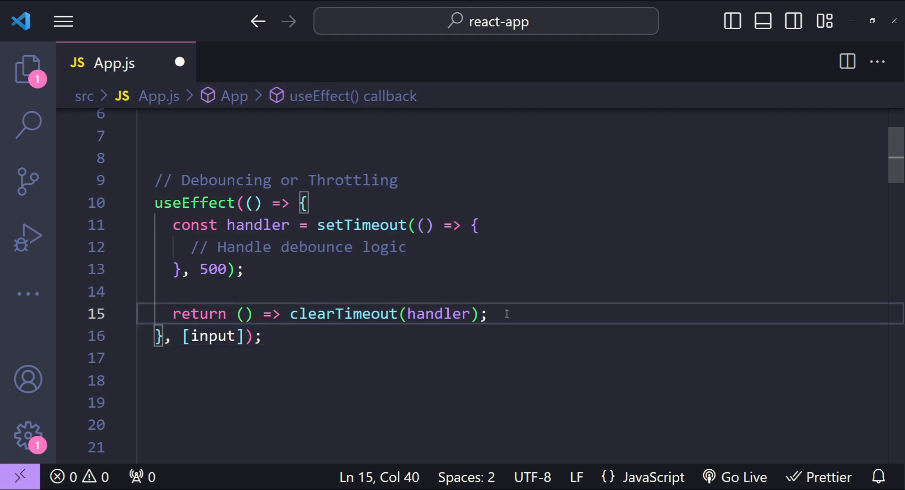
# Step: Insert the 500 ms setTimeout handler with clearTimeout cleanup and an [input] dependency array
pyautogui.click(245, 269)
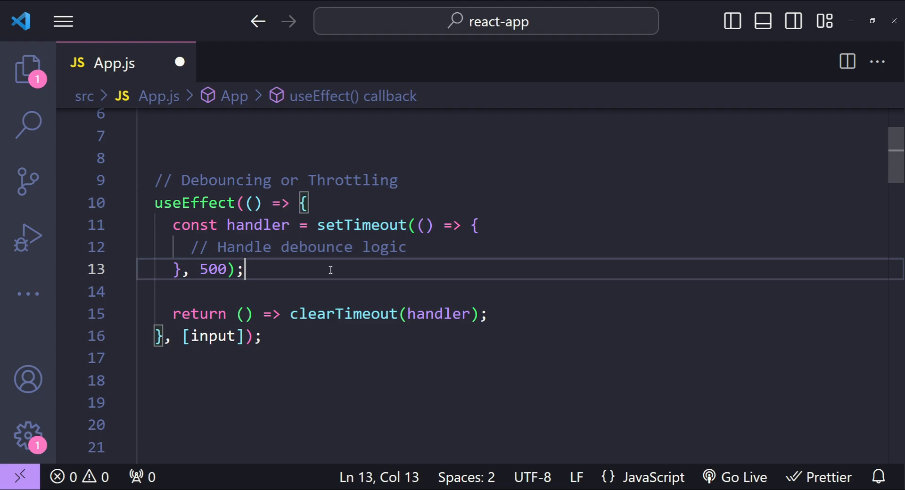
pyautogui.doubleClick(335, 314)
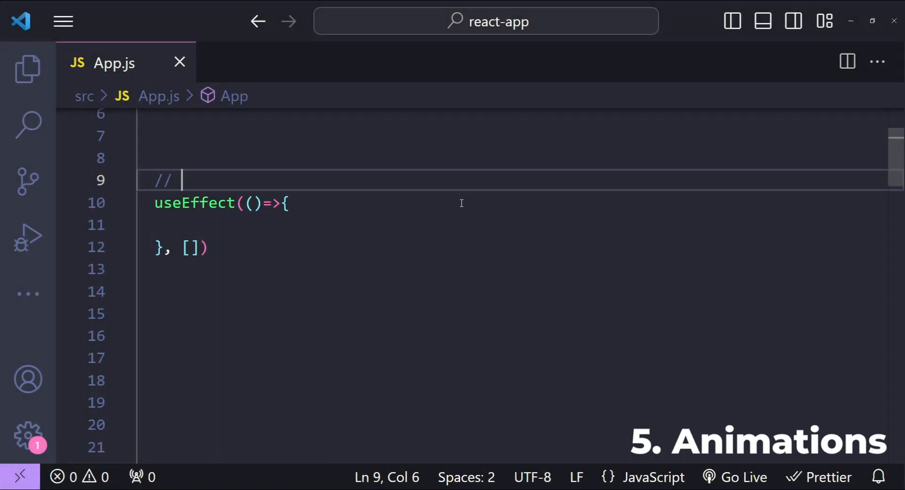
# Step: Label the effect 'Performing Animations' with start, cleanup and dependencies placeholder comments
pyautogui.write('Performing Animations')
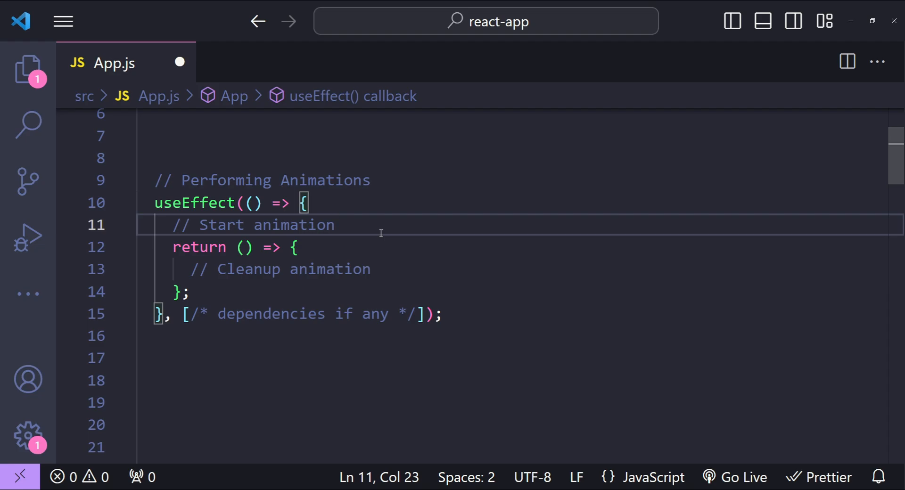
pyautogui.moveTo(375, 314)
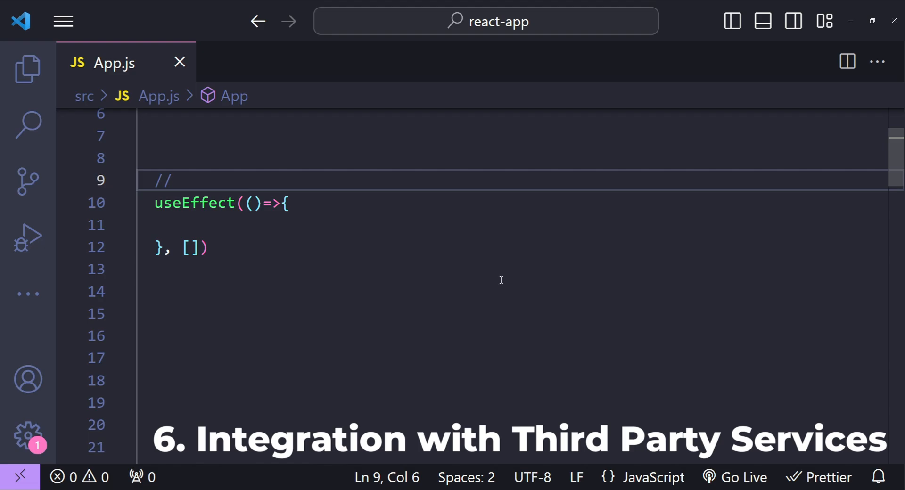
# Step: Type 'Integration with Third-Party Libraries', then relabel the comment 'Persisting State to Local Storage'
pyautogui.write('Integration with Third-Party Libraries')
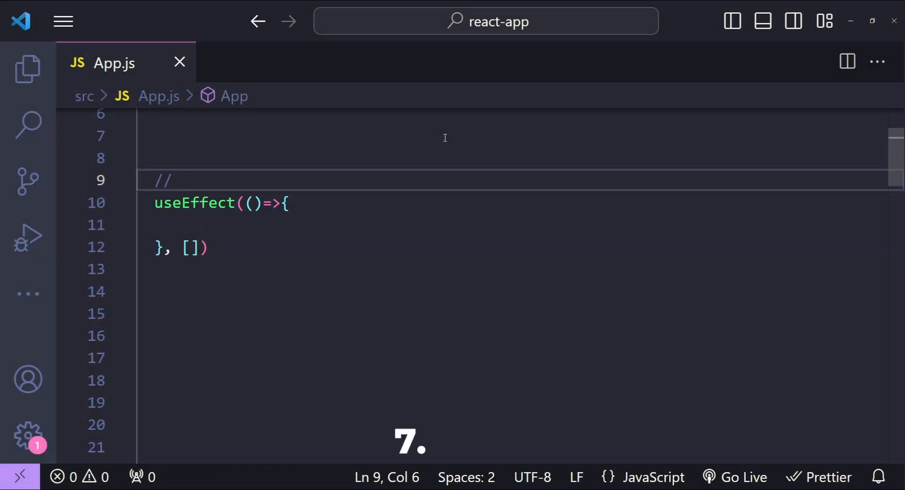
pyautogui.write('Persisting State to Local Storage')
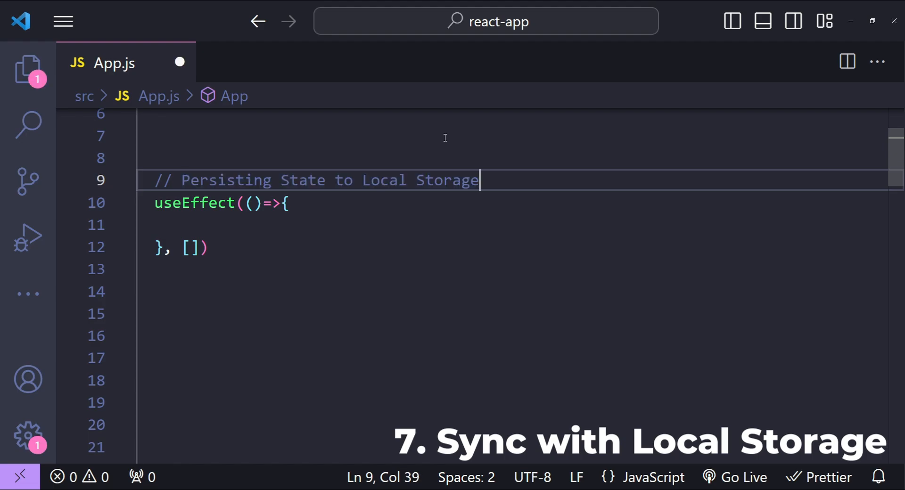